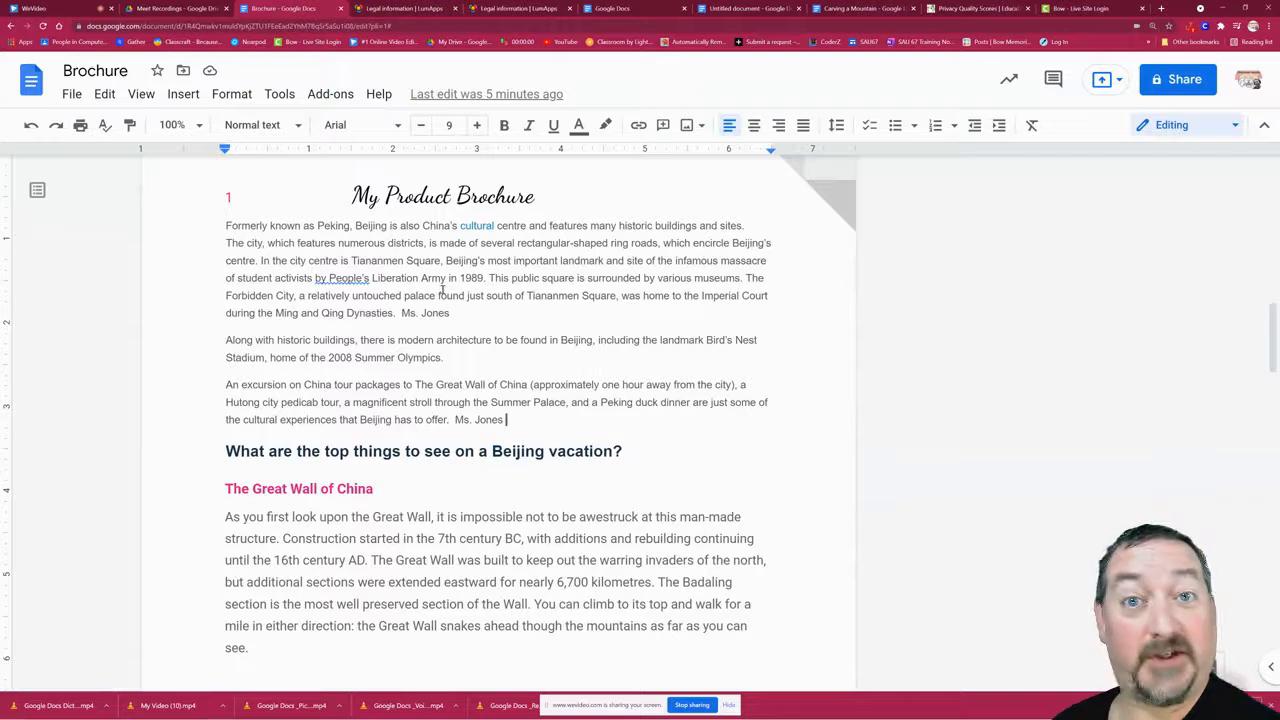
# Open the Add-ons menu to start the Easy Accents - Docs sidebar
pyautogui.click(330, 93)
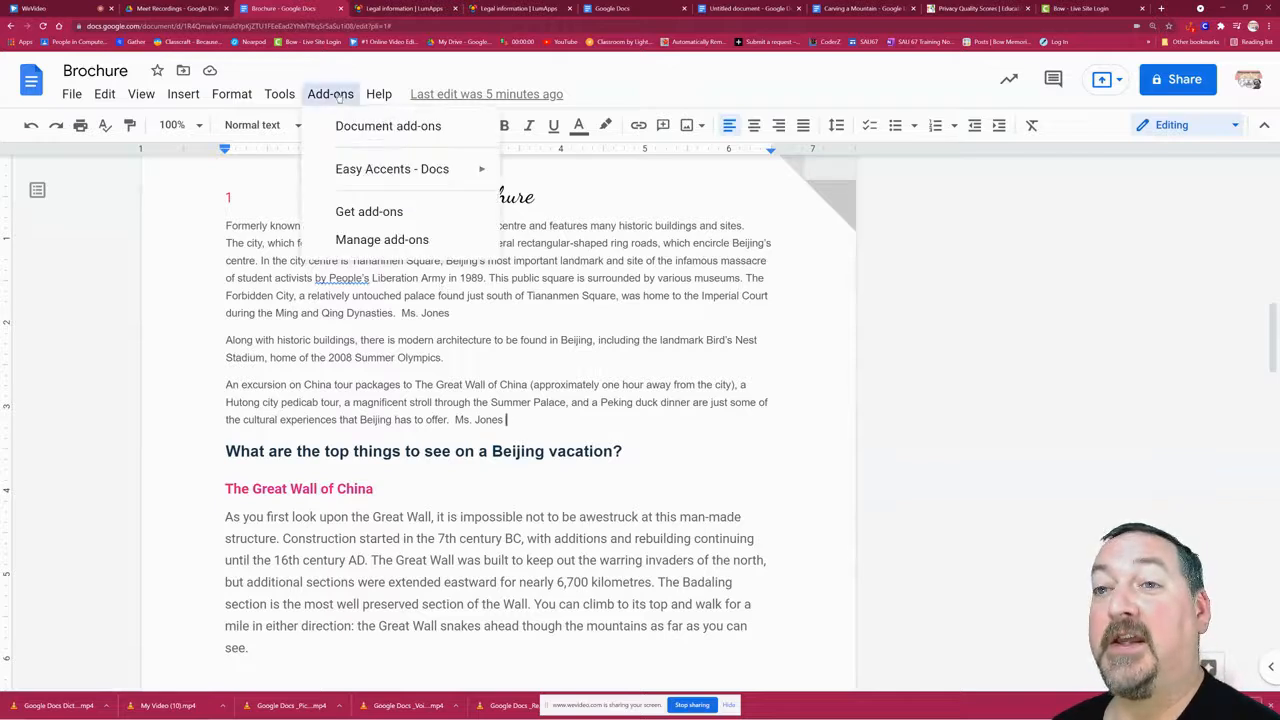
pyautogui.moveTo(392, 168)
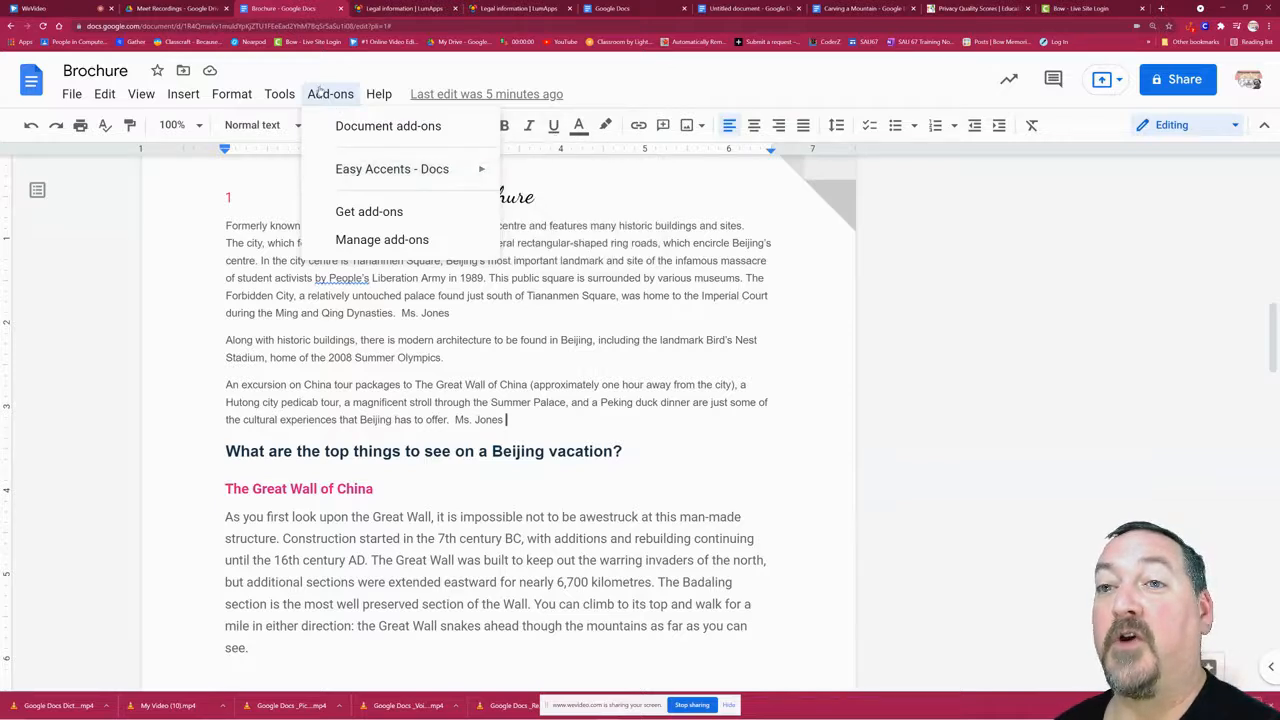
pyautogui.moveTo(392, 168)
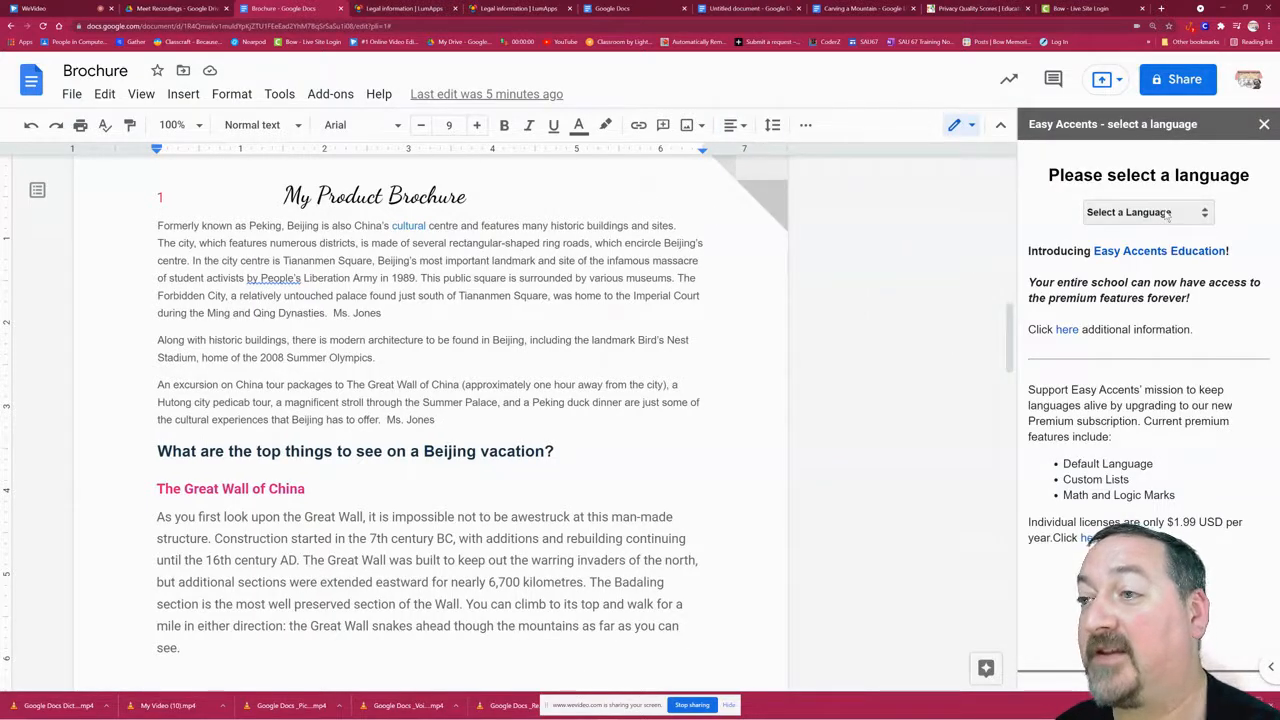
# Select Spanish in the Easy Accents language dropdown
pyautogui.click(1145, 211)
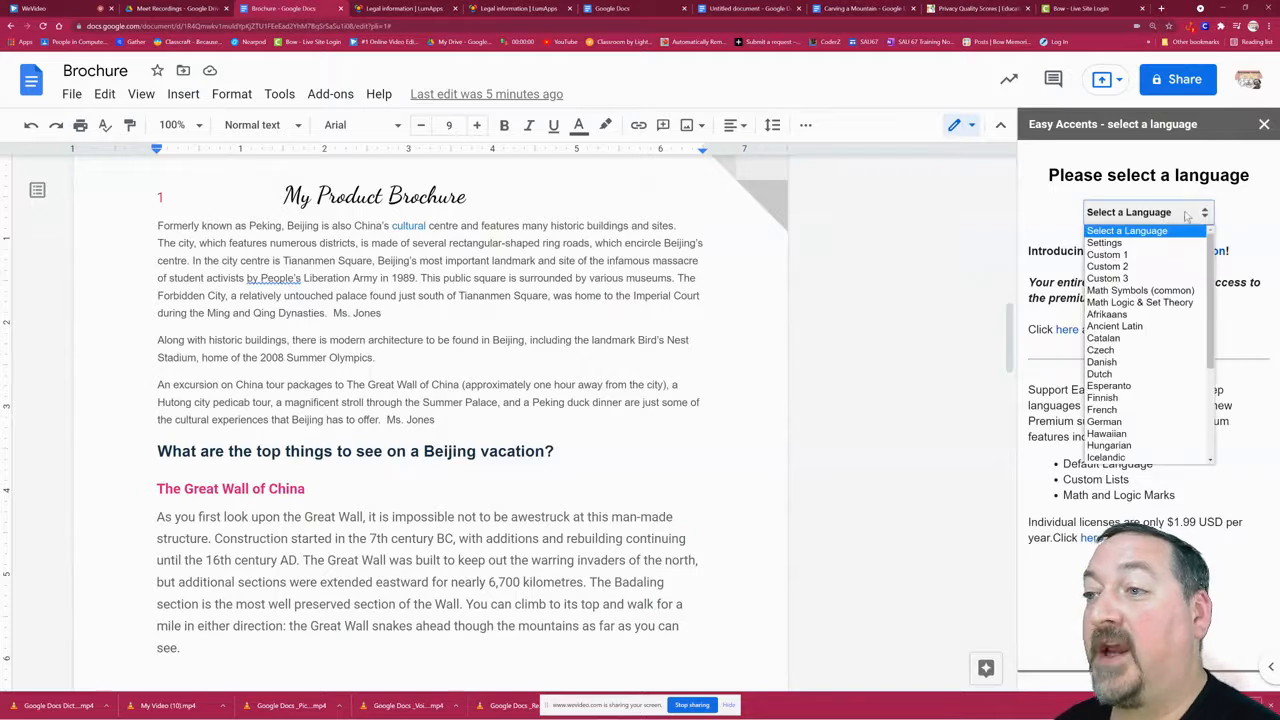
pyautogui.scroll(-3)
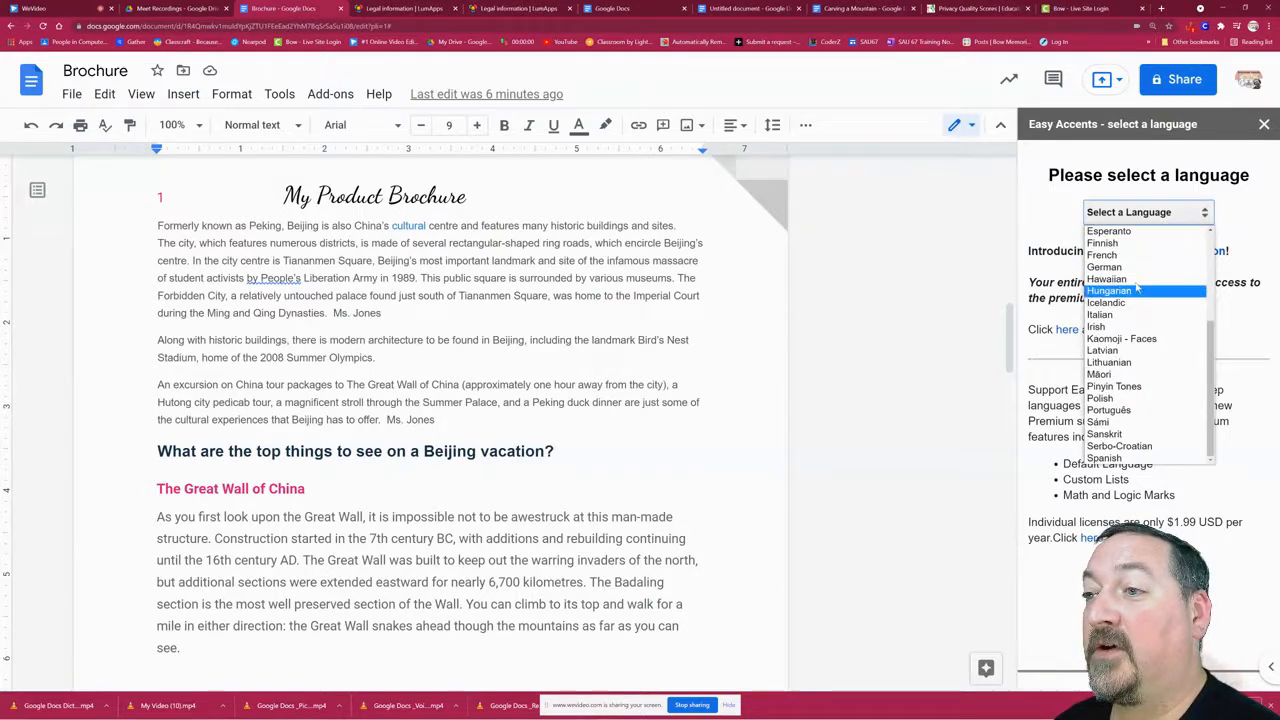
pyautogui.moveTo(1096, 327)
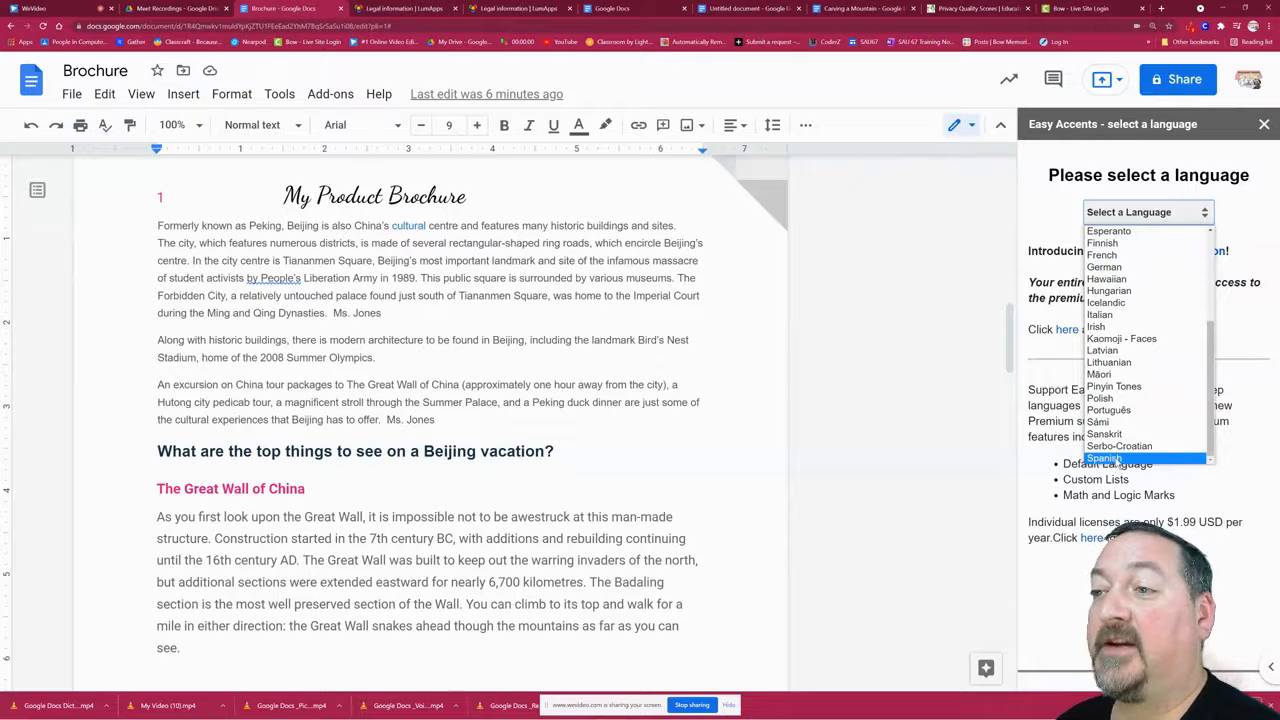
pyautogui.click(1104, 458)
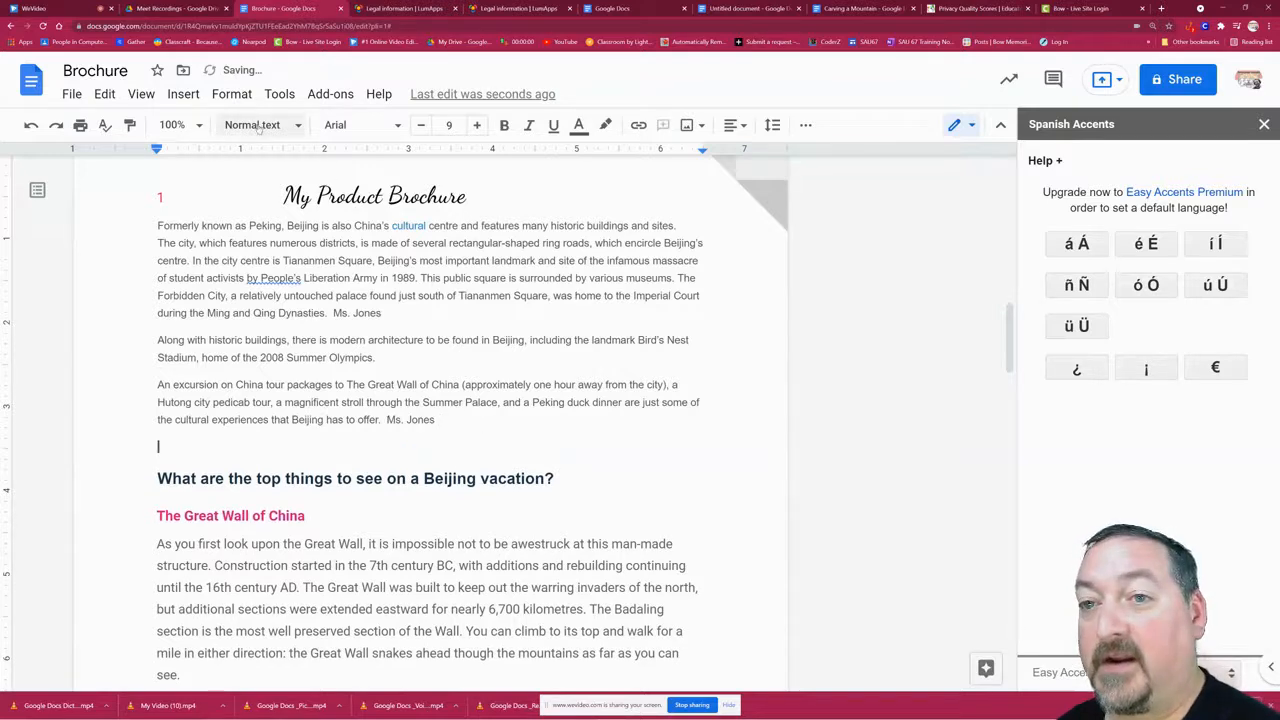
# Enter 'Mañana' at font size 19, inserting the ñ from Easy Accents, then start a new line
pyautogui.click(476, 125)
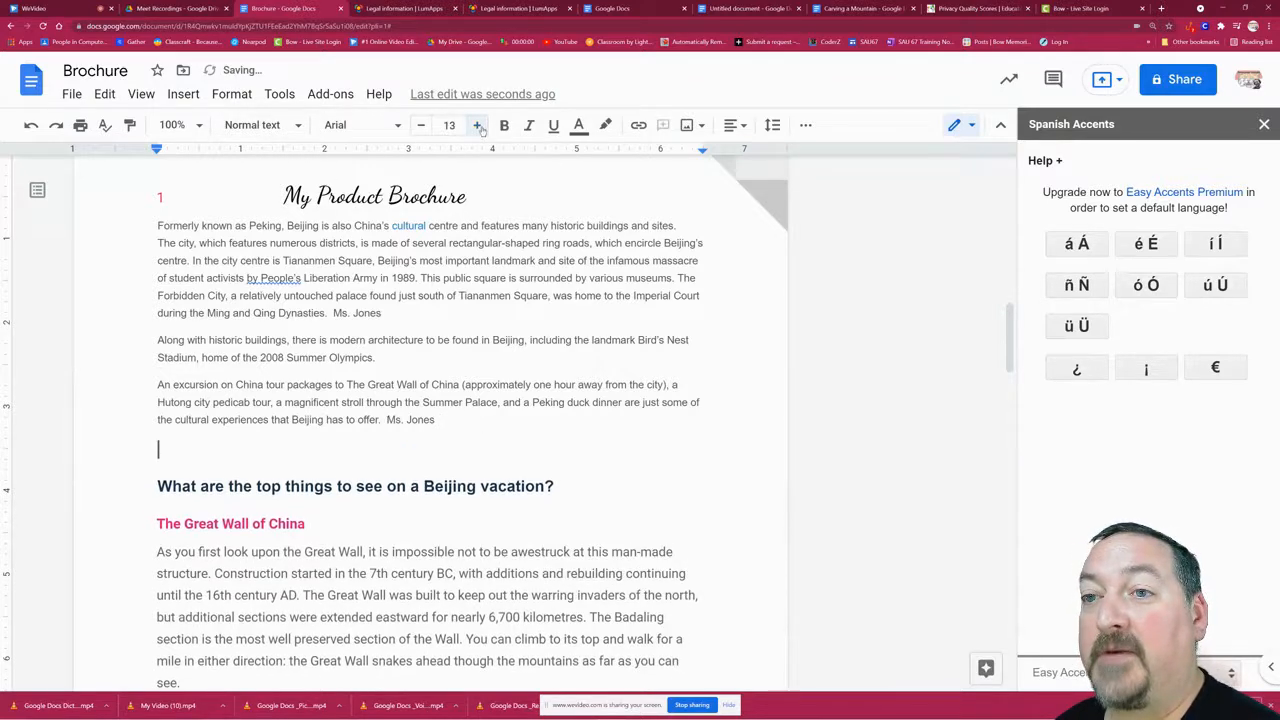
pyautogui.click(479, 125)
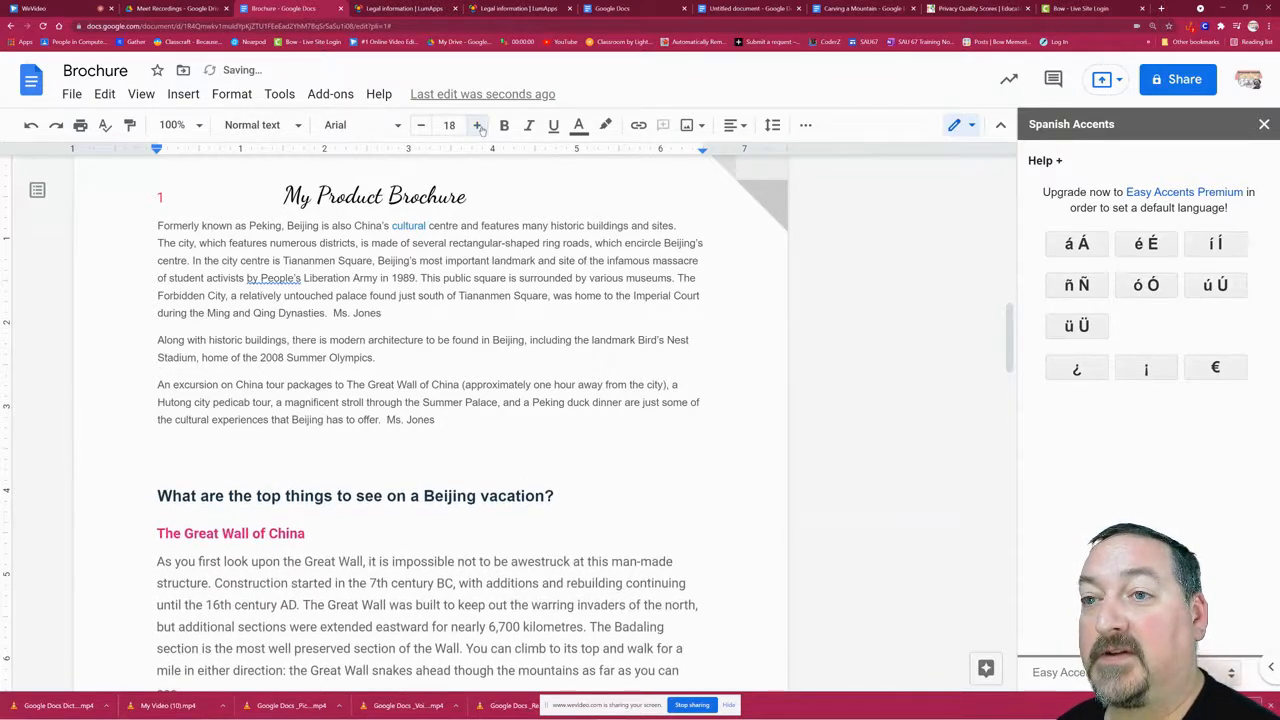
pyautogui.click(479, 125)
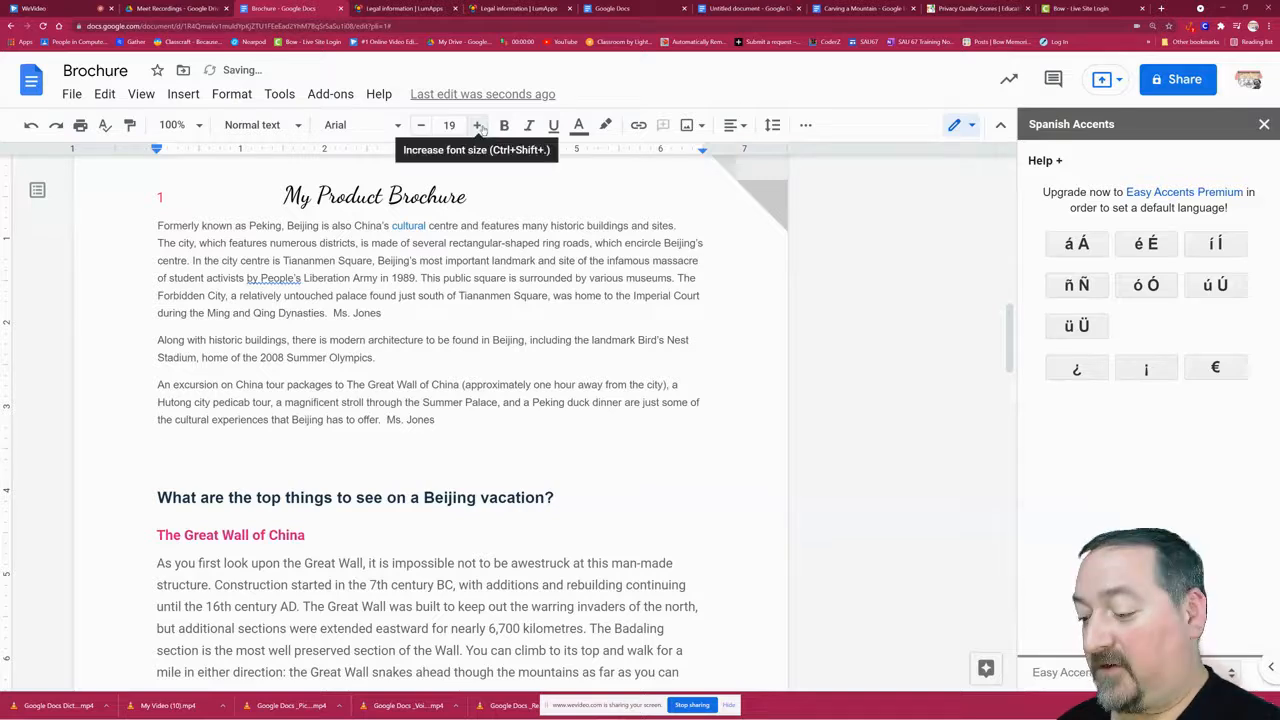
pyautogui.write('Mana')
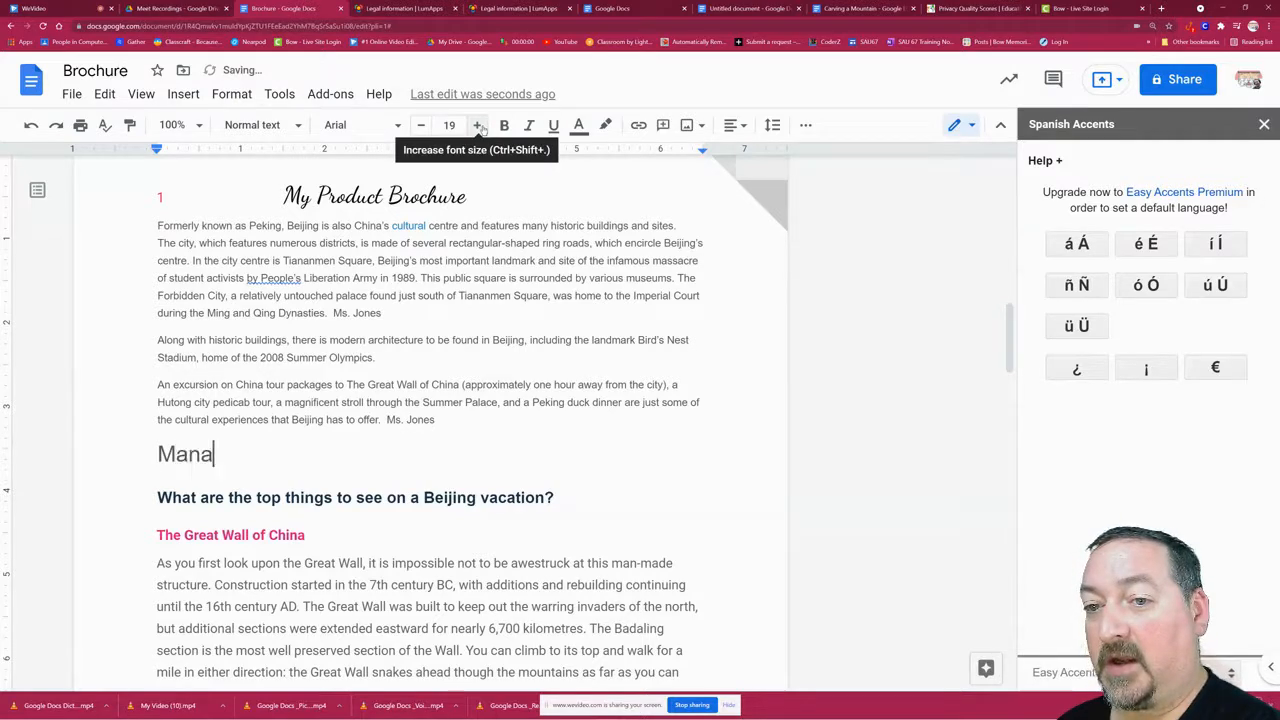
pyautogui.write('na')
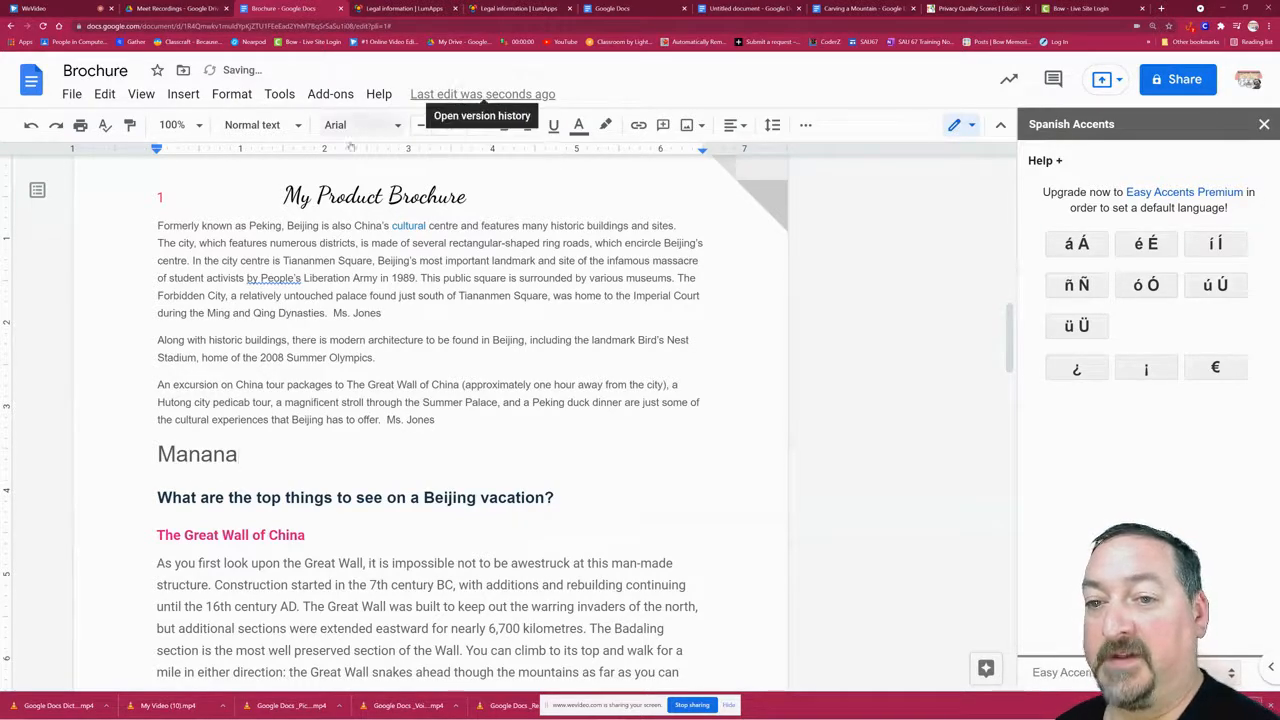
pyautogui.doubleClick(190, 453)
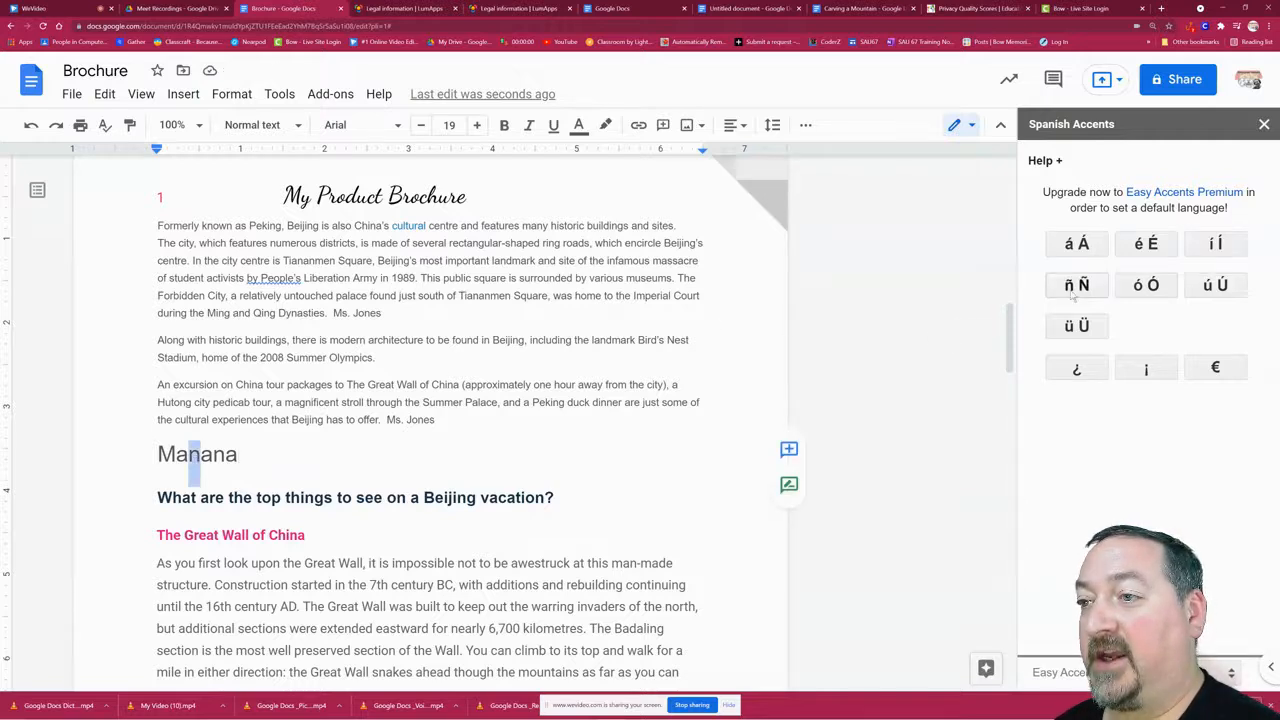
pyautogui.click(1077, 285)
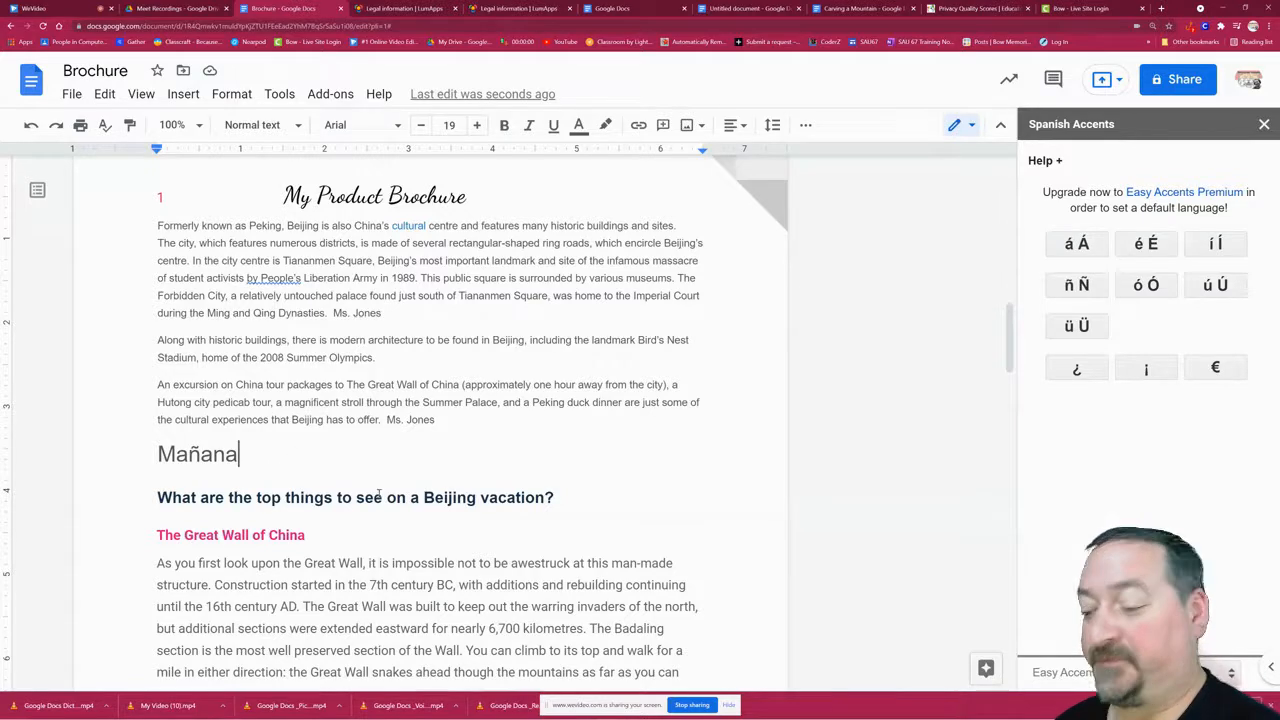
pyautogui.press('enter')
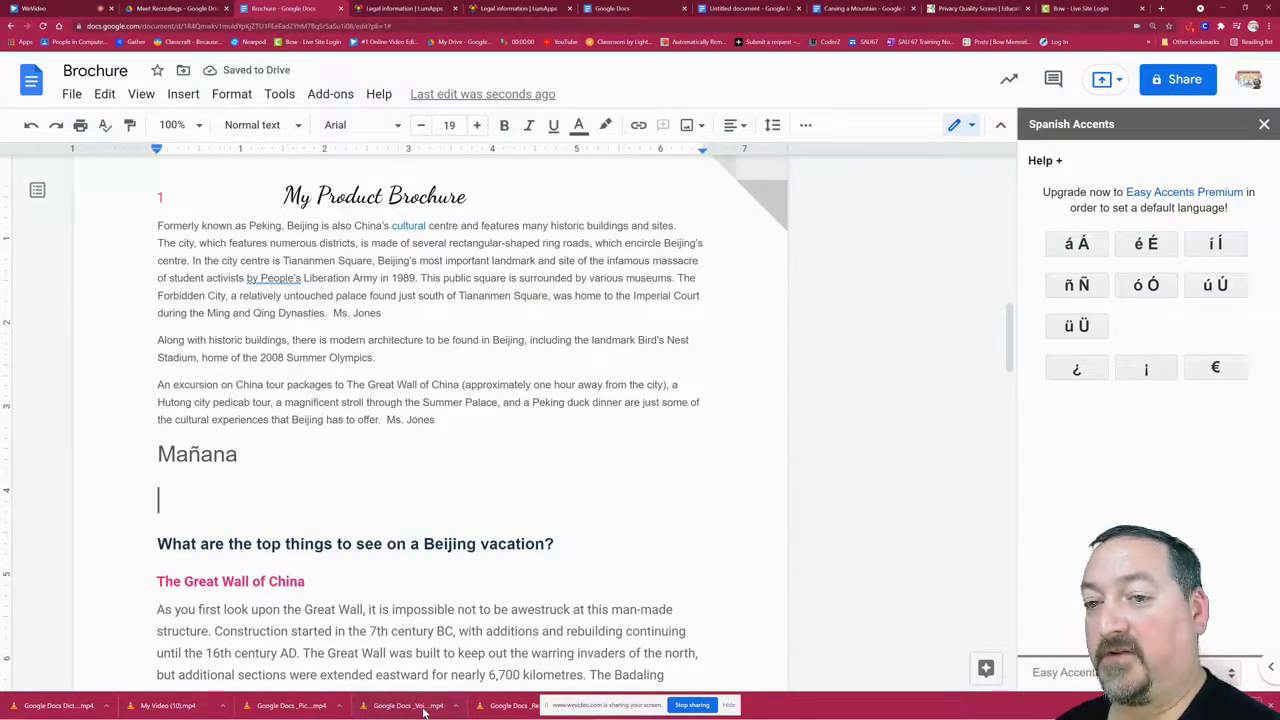
# Add '¿Come se dices square?' using the sidebar's ¿, then start a new line
pyautogui.write('Come se di')
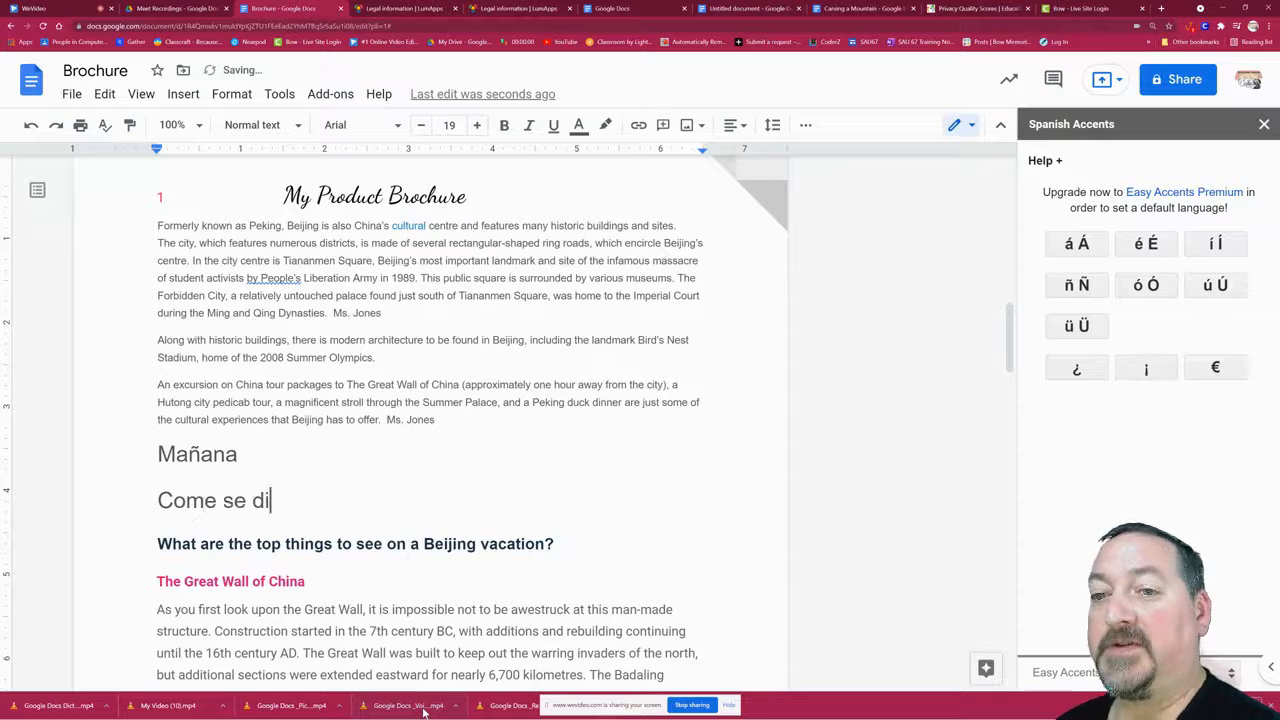
pyautogui.write('ces')
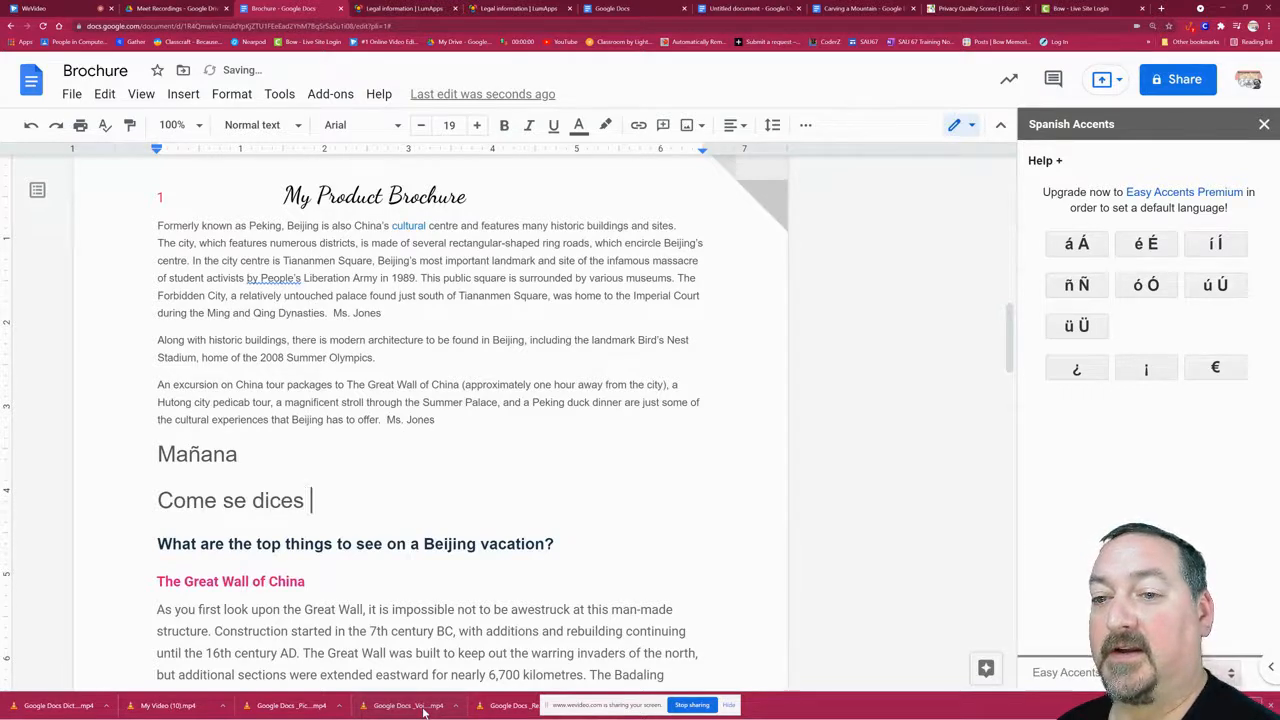
pyautogui.write('square')
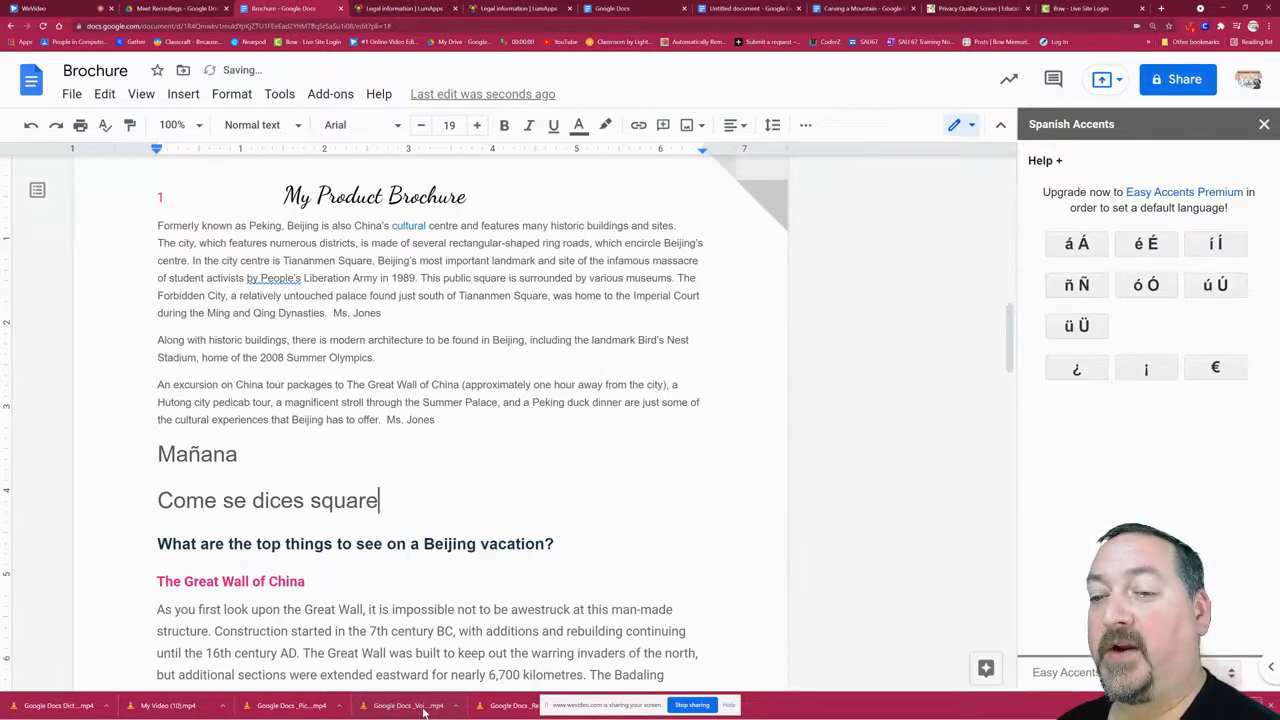
pyautogui.write('?')
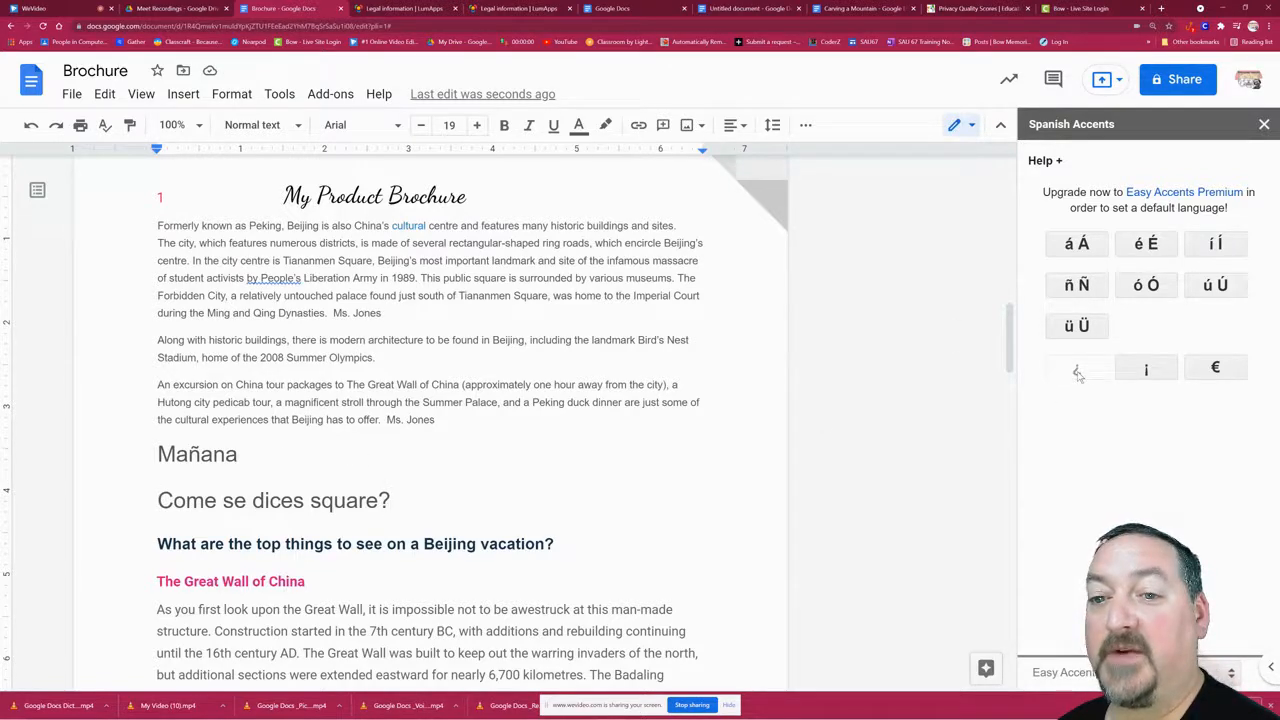
pyautogui.click(1076, 368)
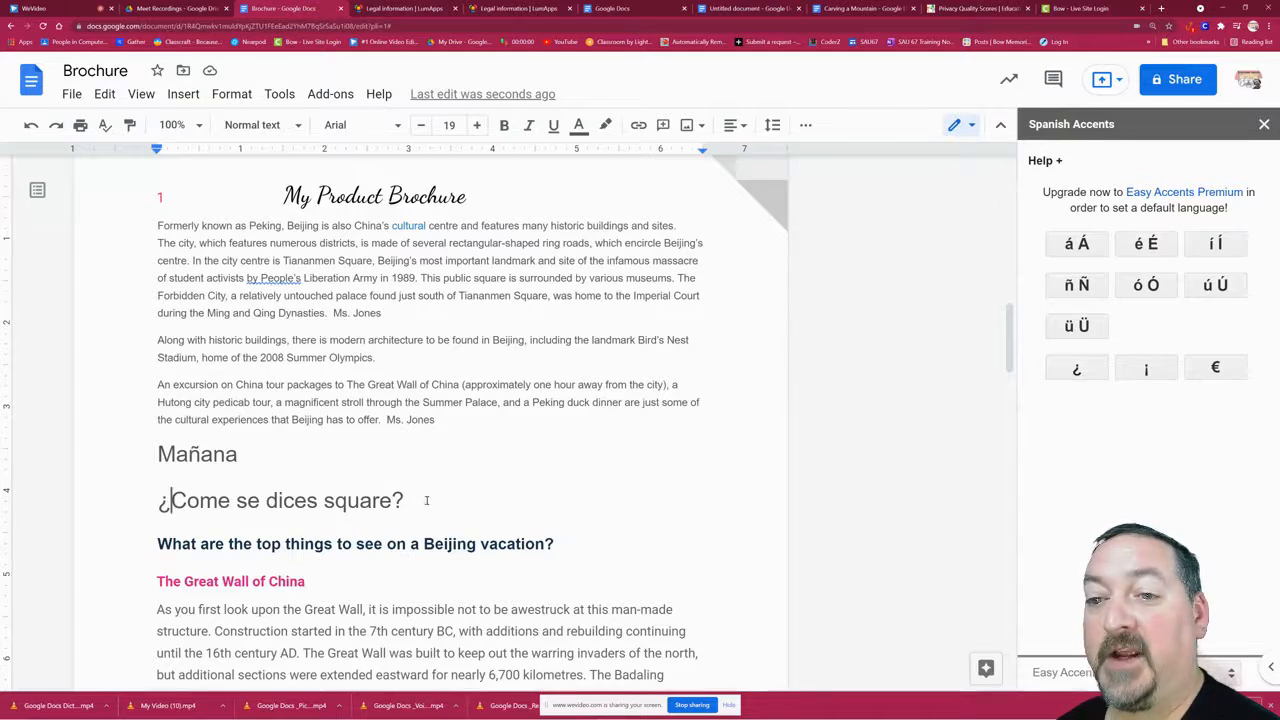
pyautogui.click(405, 500)
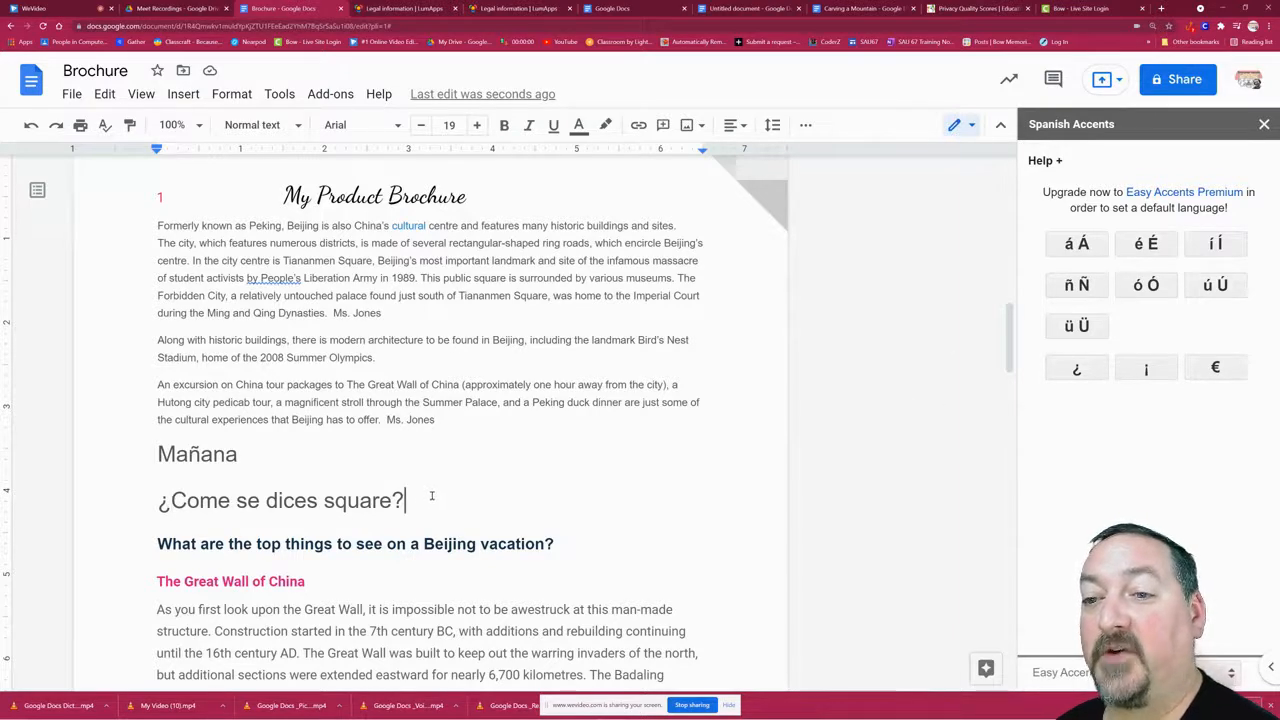
pyautogui.press('enter')
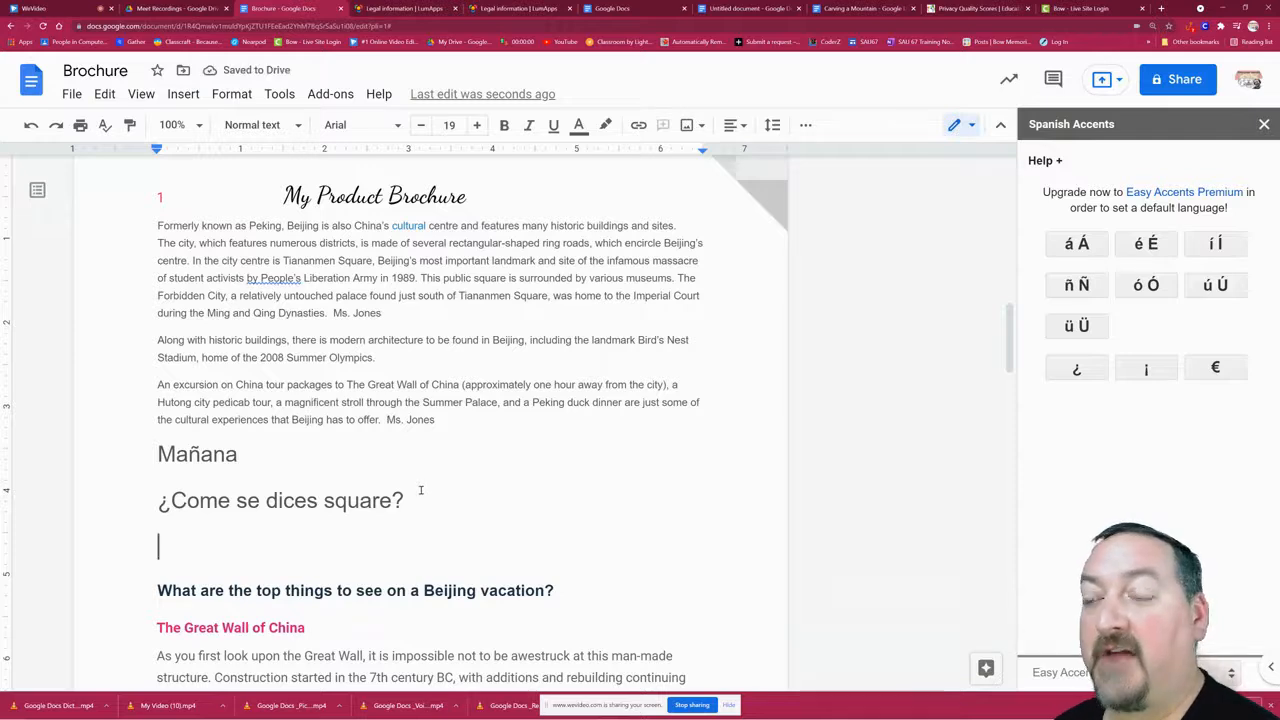
pyautogui.moveTo(399, 456)
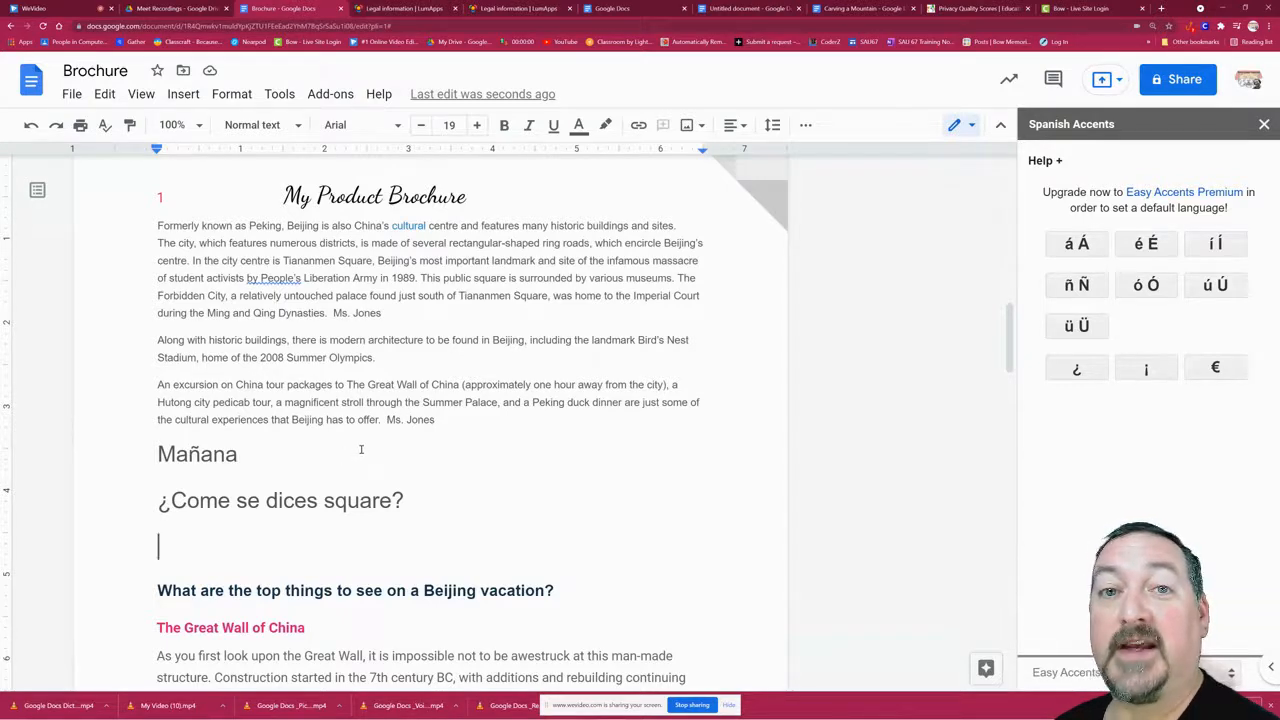
pyautogui.moveTo(567, 483)
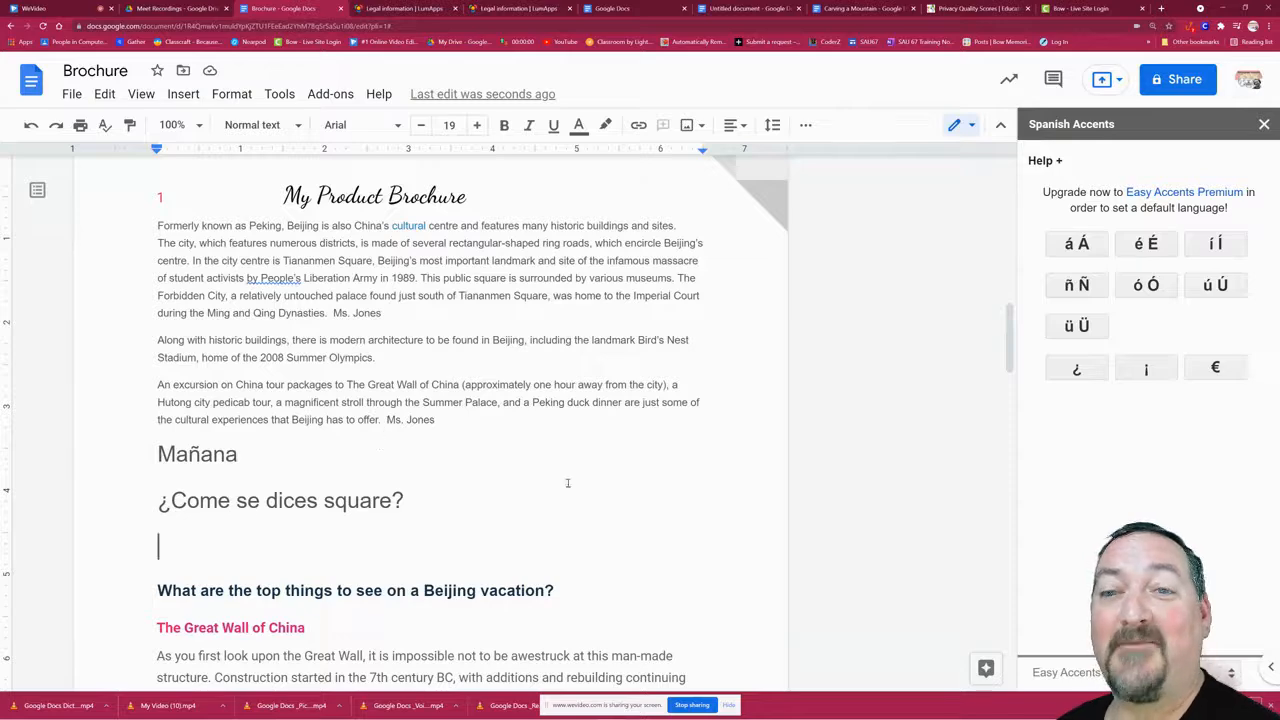